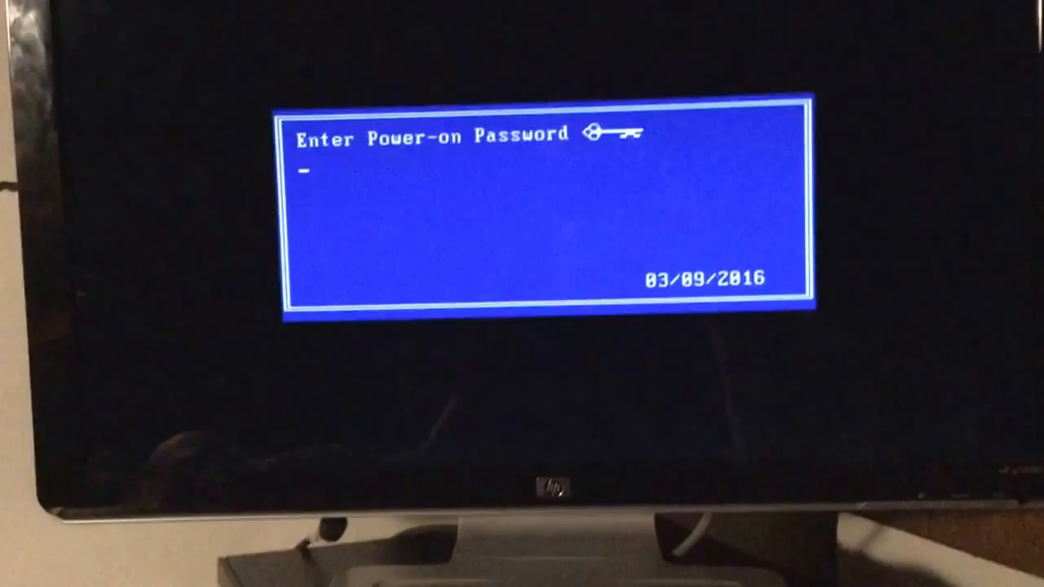
Enter the BIOS power-on password to boot into Windows 7
text(****)
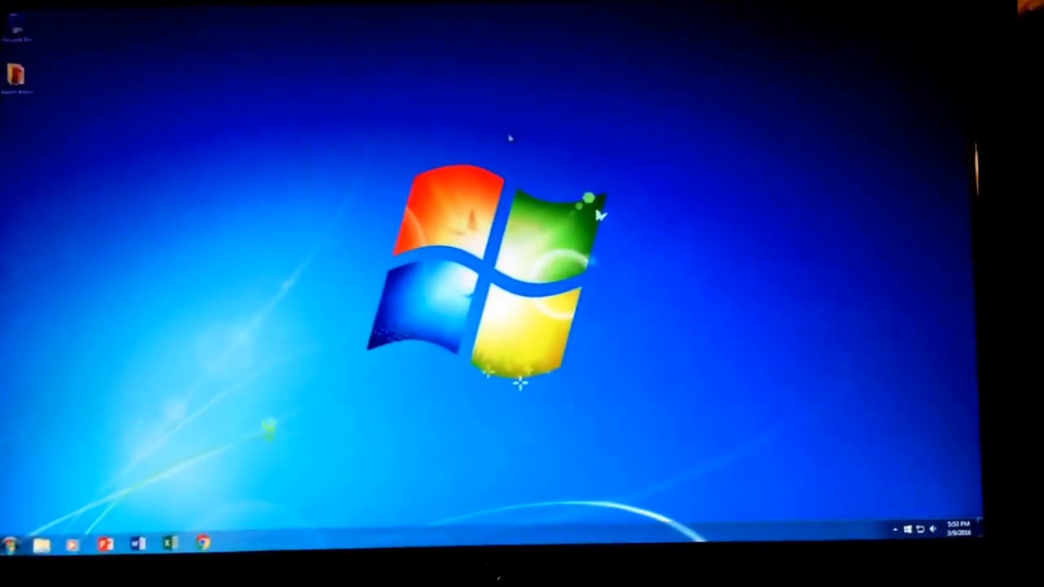
Open the Applications folder listing Microsoft Office, Adobe Reader and Google Chrome
click(11, 545)
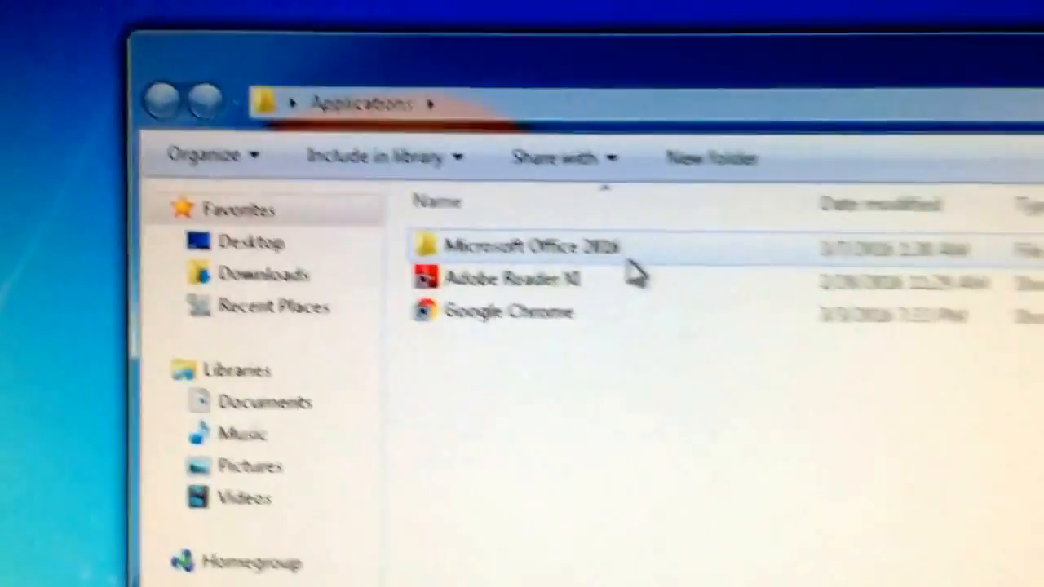
Open the Microsoft Office 2016 folder, select several app shortcuts, and launch them together
double_click(522, 247)
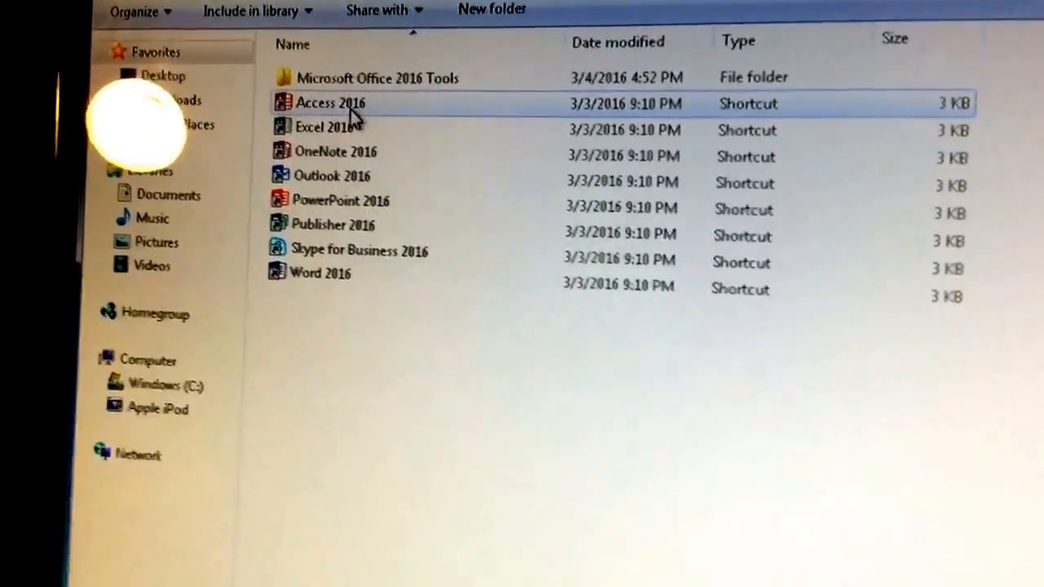
click(326, 109)
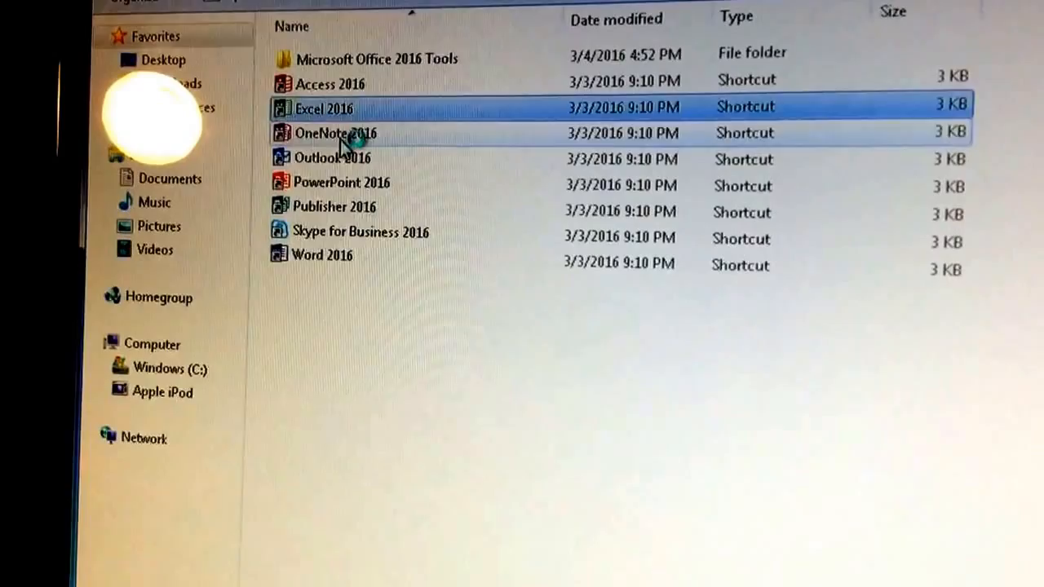
click(332, 199)
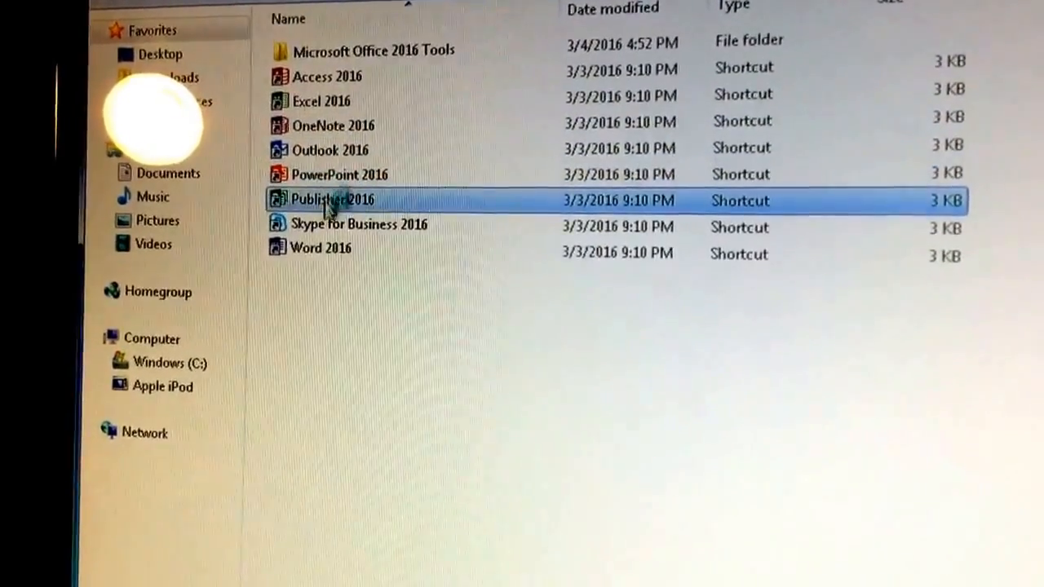
double_click(338, 175)
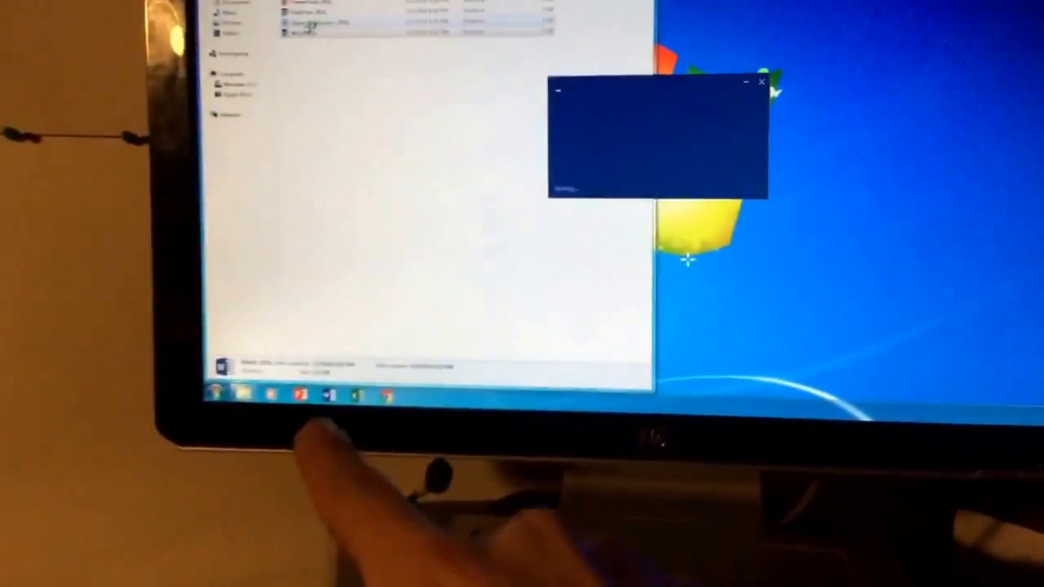
Launch Word 2016 with the others, then close the Skype for Business sign-in window
double_click(306, 29)
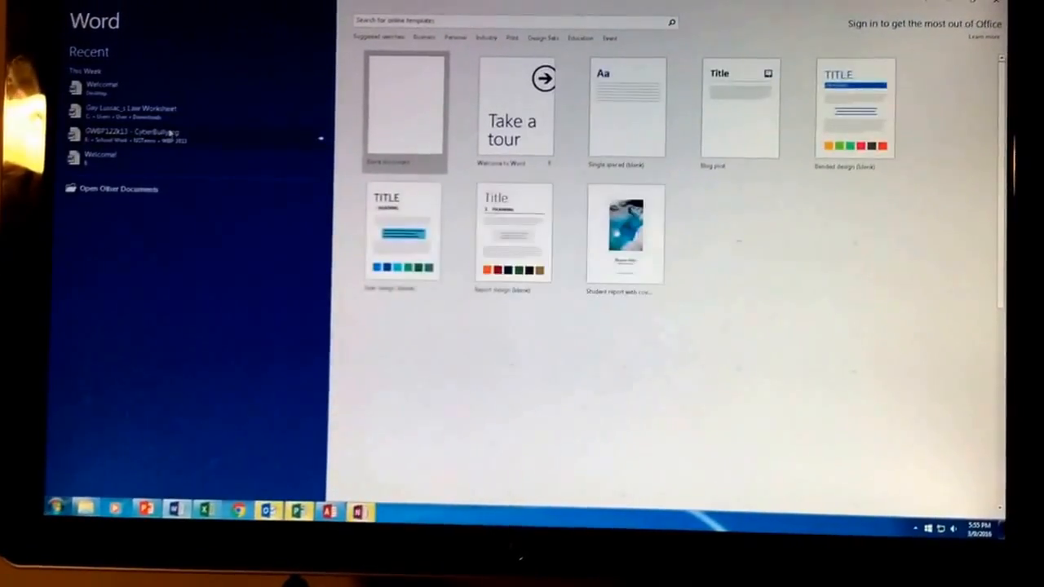
scroll(down, 3)
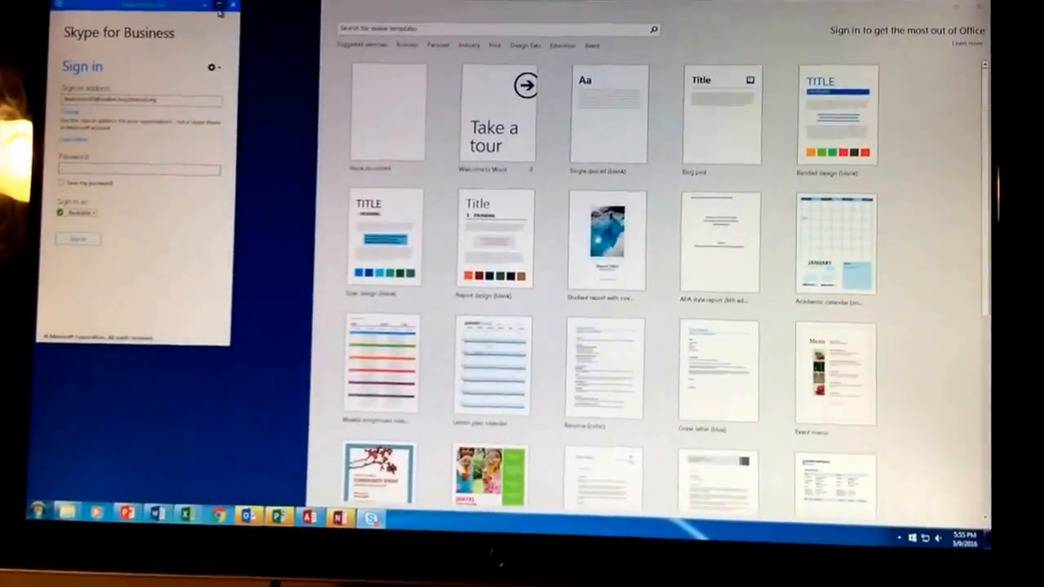
click(233, 5)
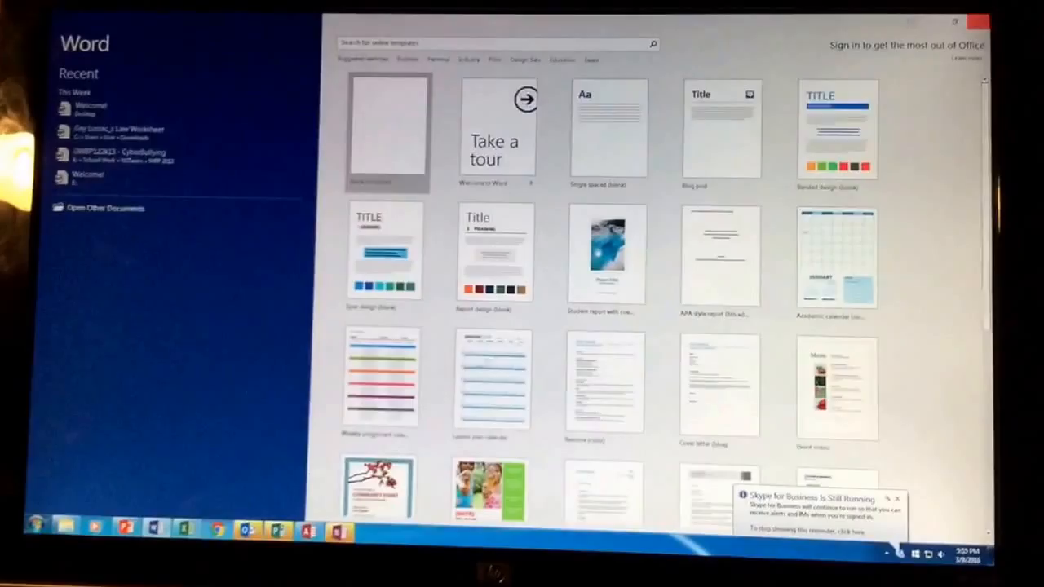